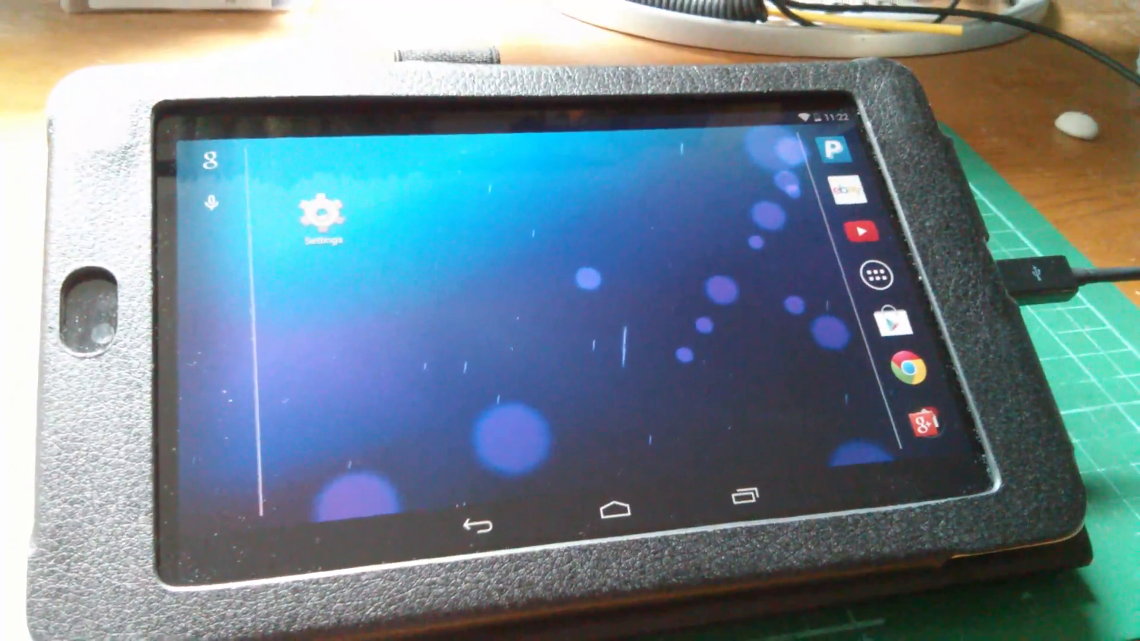
- Go into the tablet's Settings and its Wi-Fi section under Wireless & Networks
left_click(323, 215)
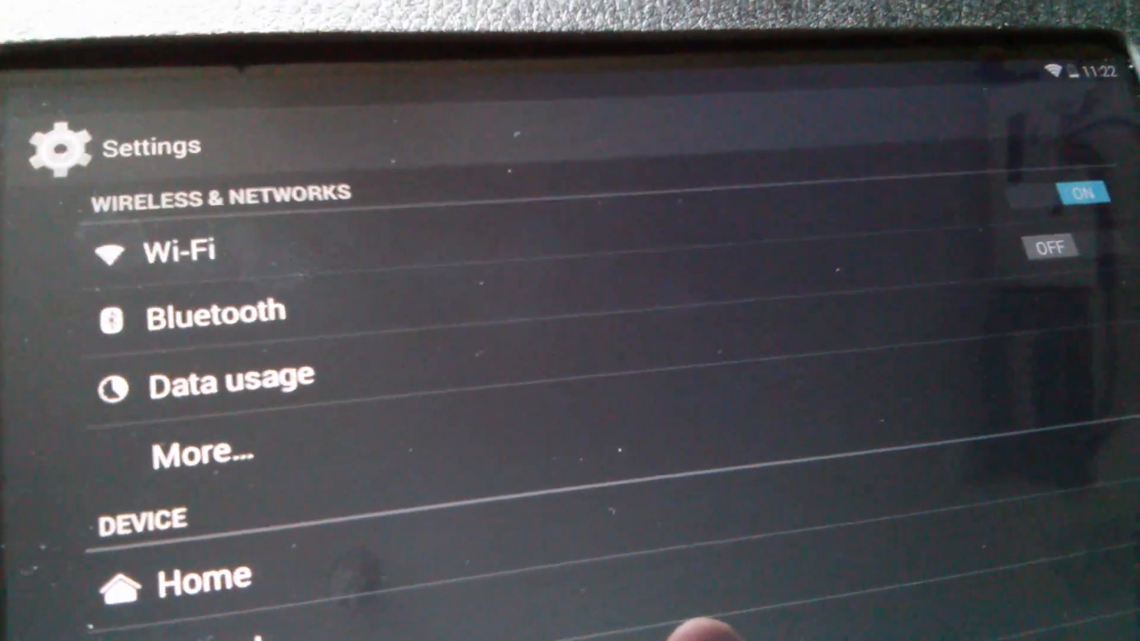
left_click(180, 249)
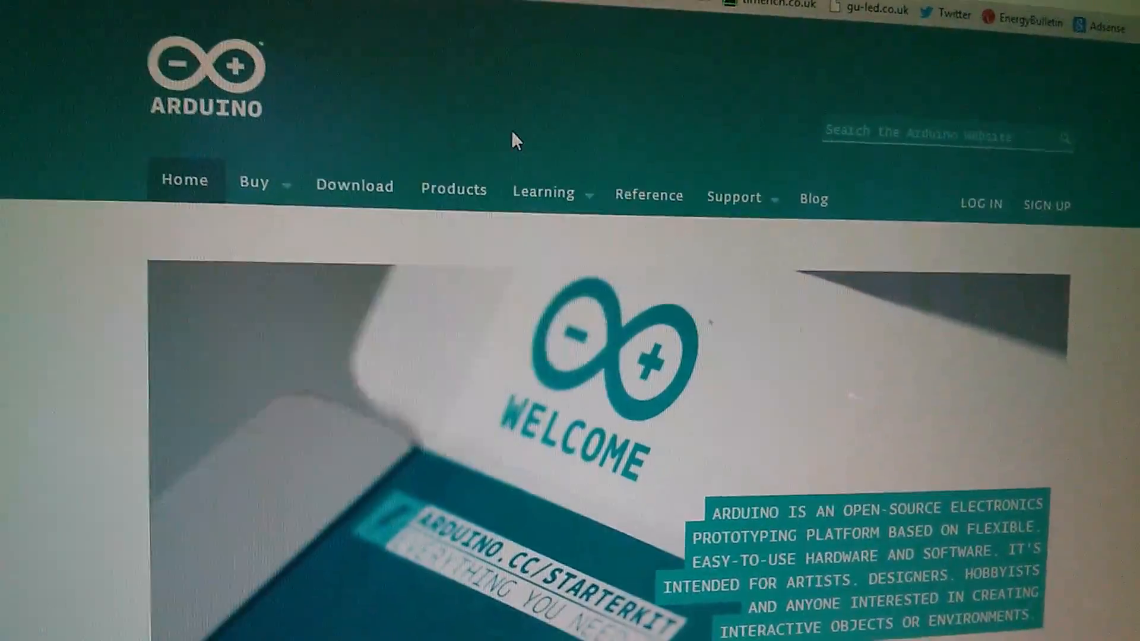
- Reach the Arduino Yún getting-started guide via Learning > Getting started and review its Wi-Fi section
left_click(543, 191)
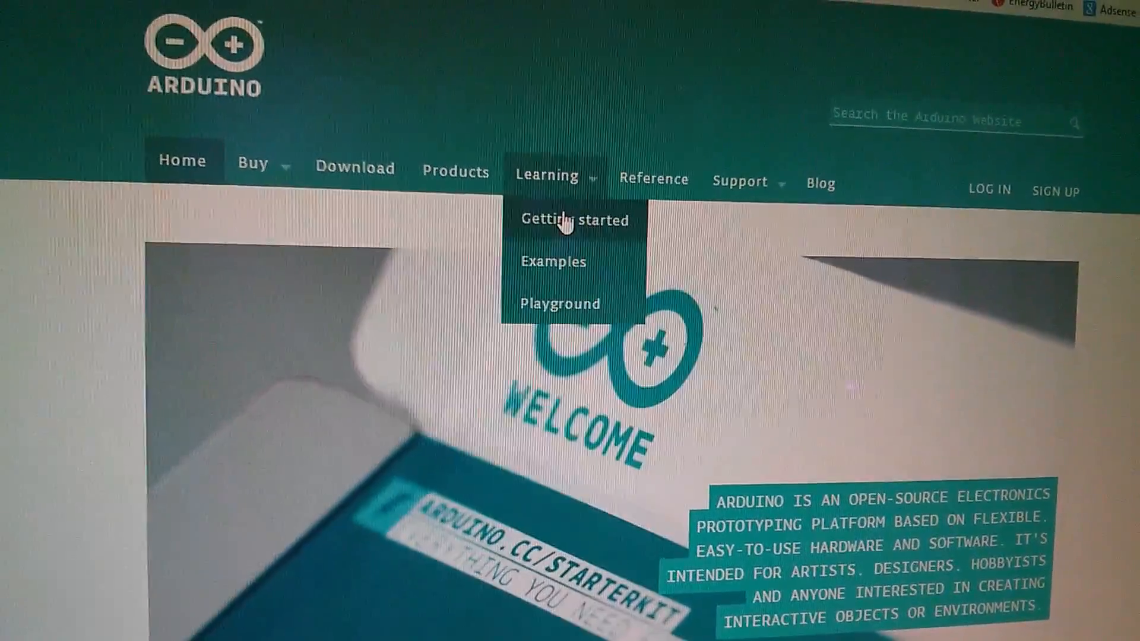
left_click(573, 219)
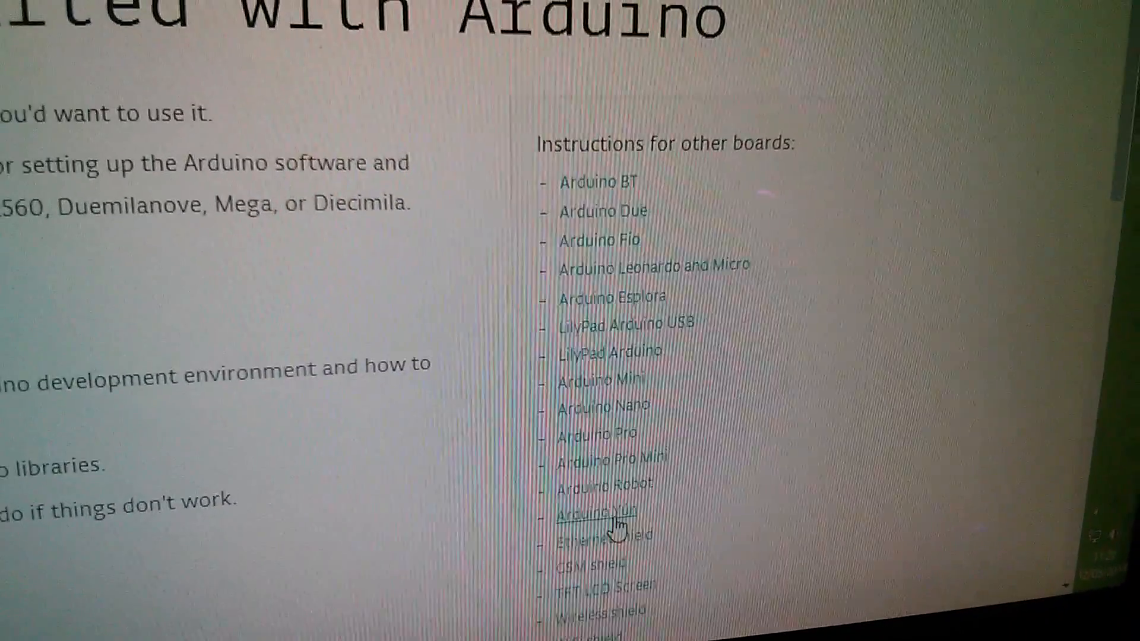
left_click(598, 515)
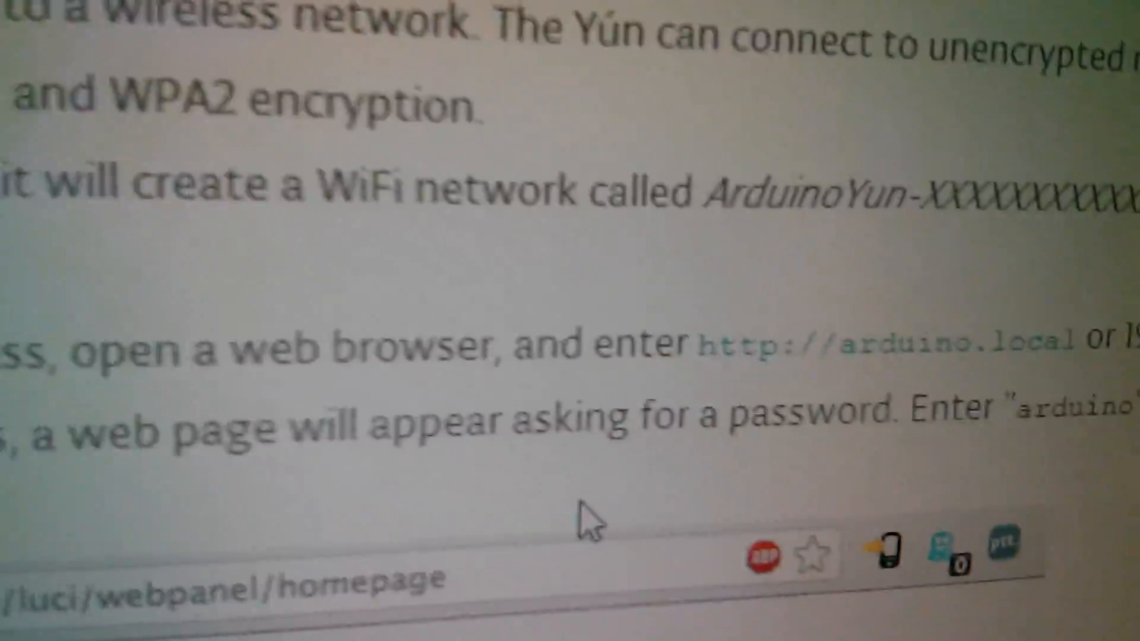
scroll("down", 3)
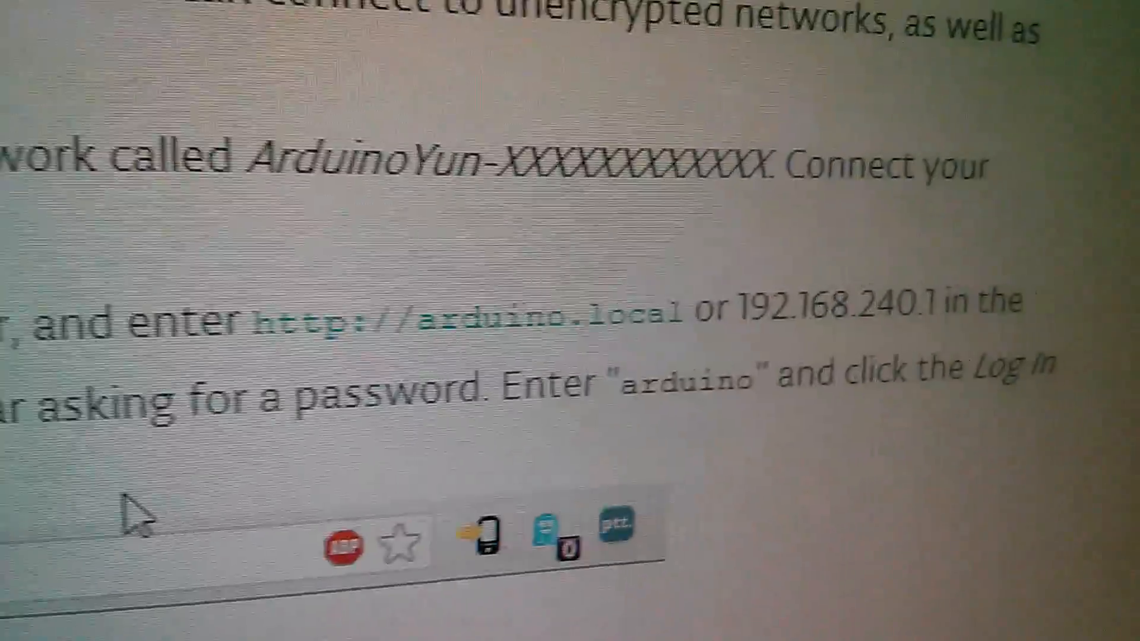
scroll("up", 3)
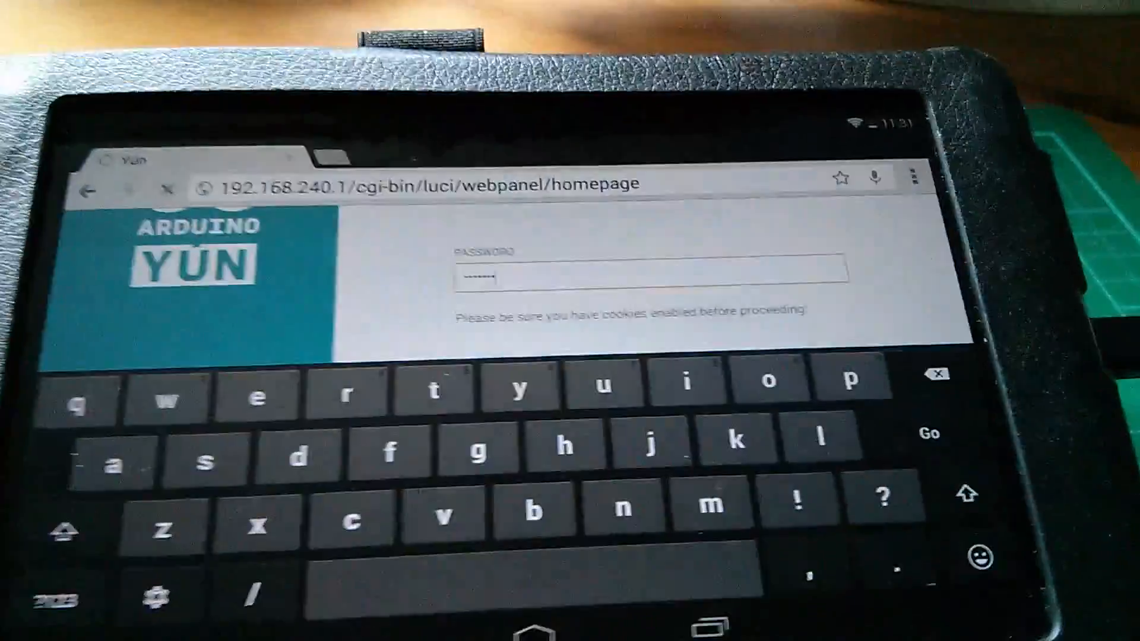
- Log in to the Yún web panel at 192.168.240.1 with the entered password
left_click(925, 434)
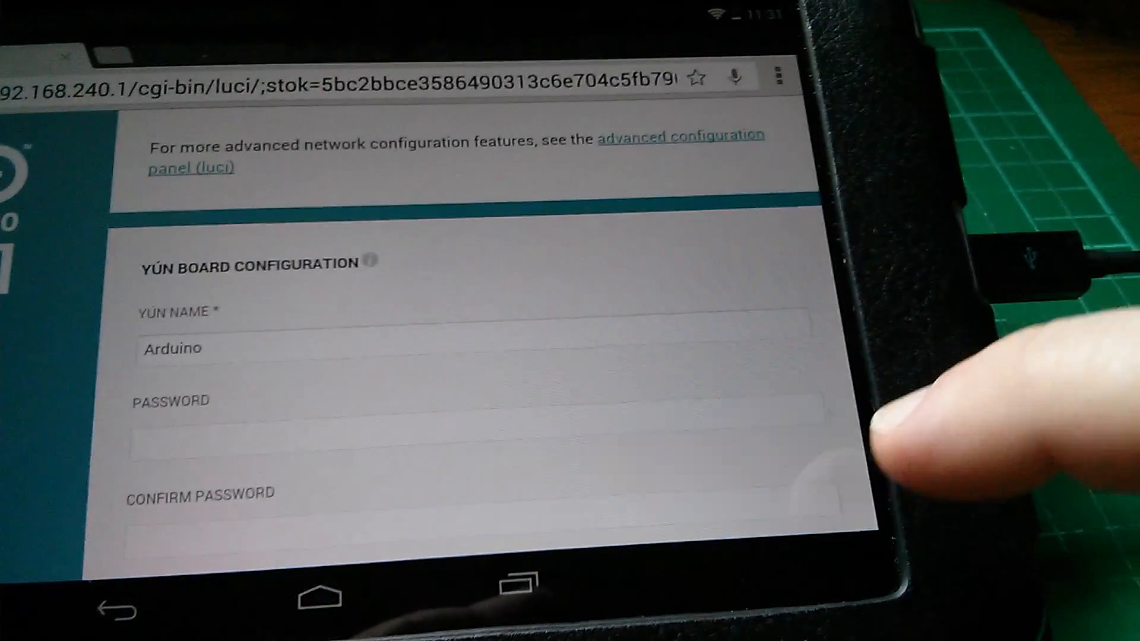
- Move down the board configuration page to the Timezone setting, now Europe/London
scroll("down", 3)
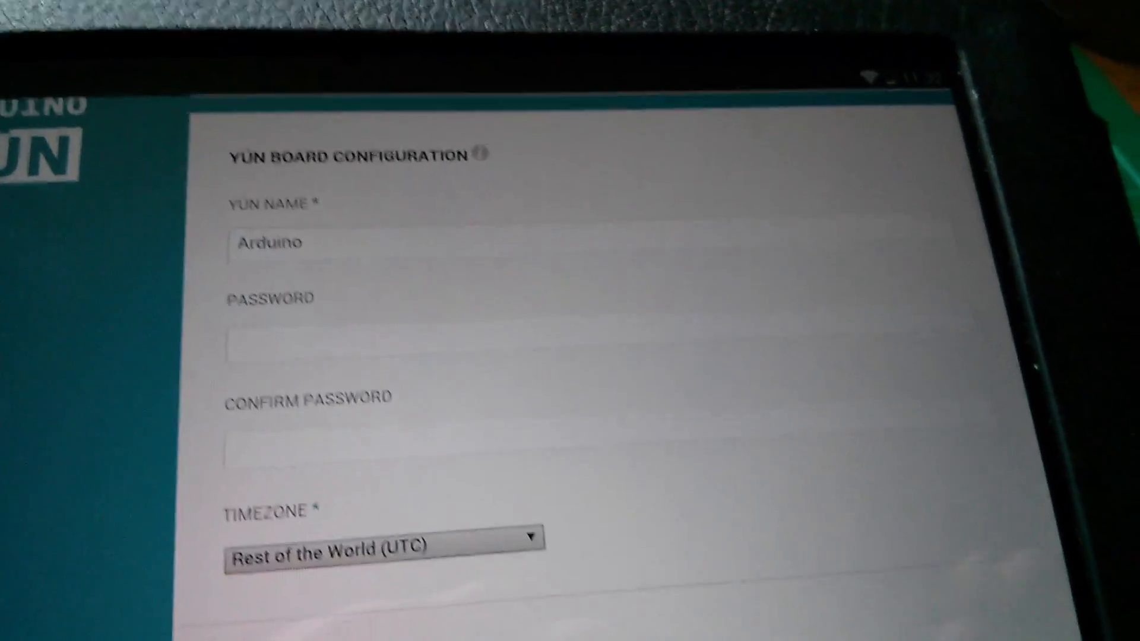
scroll("down", 3)
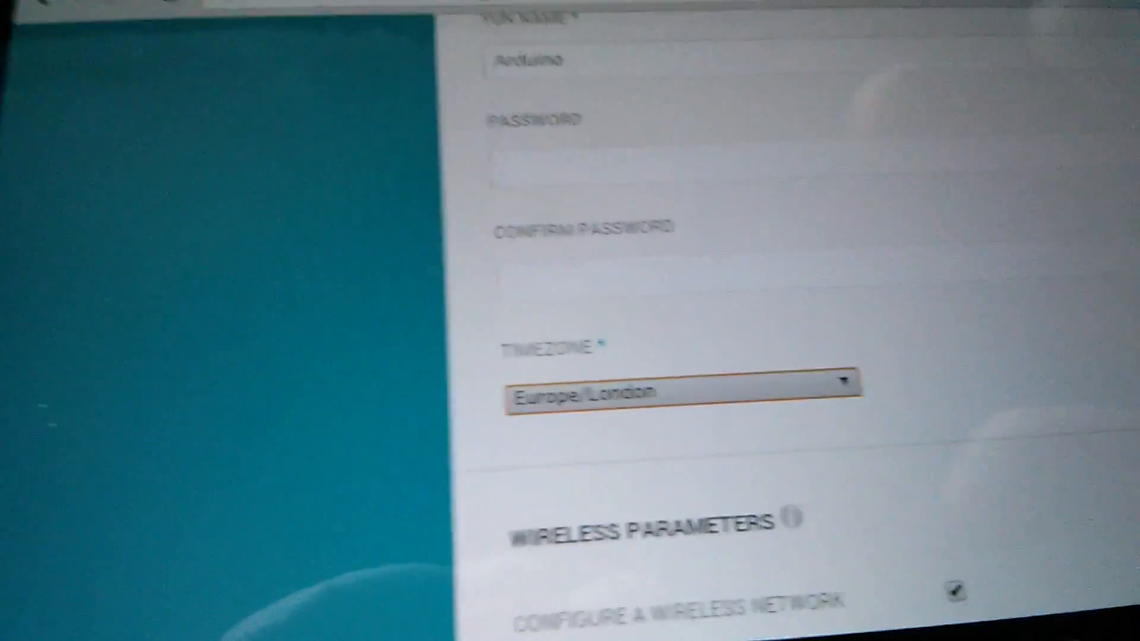
scroll("down", 3)
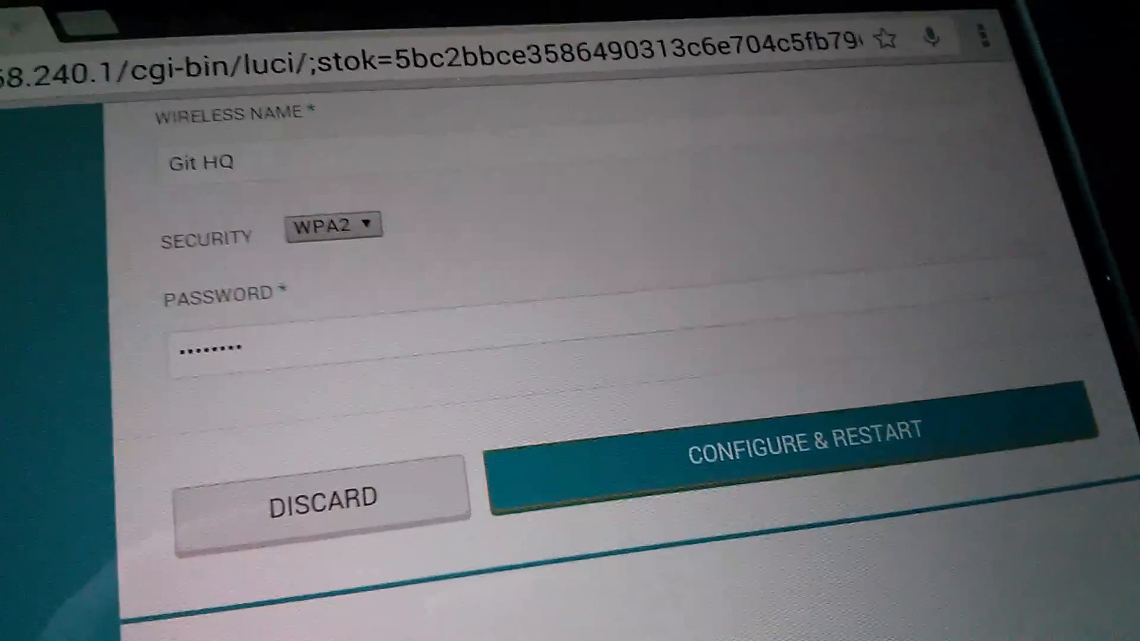
- Save the Git HQ WPA2 wireless settings with Configure & Restart
left_click(804, 429)
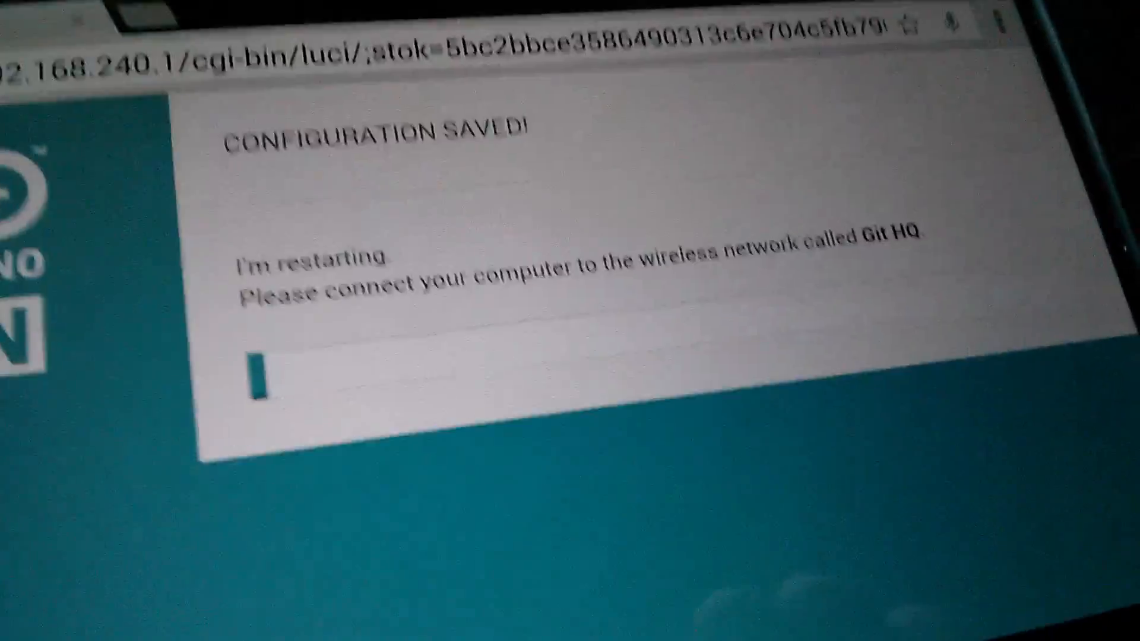